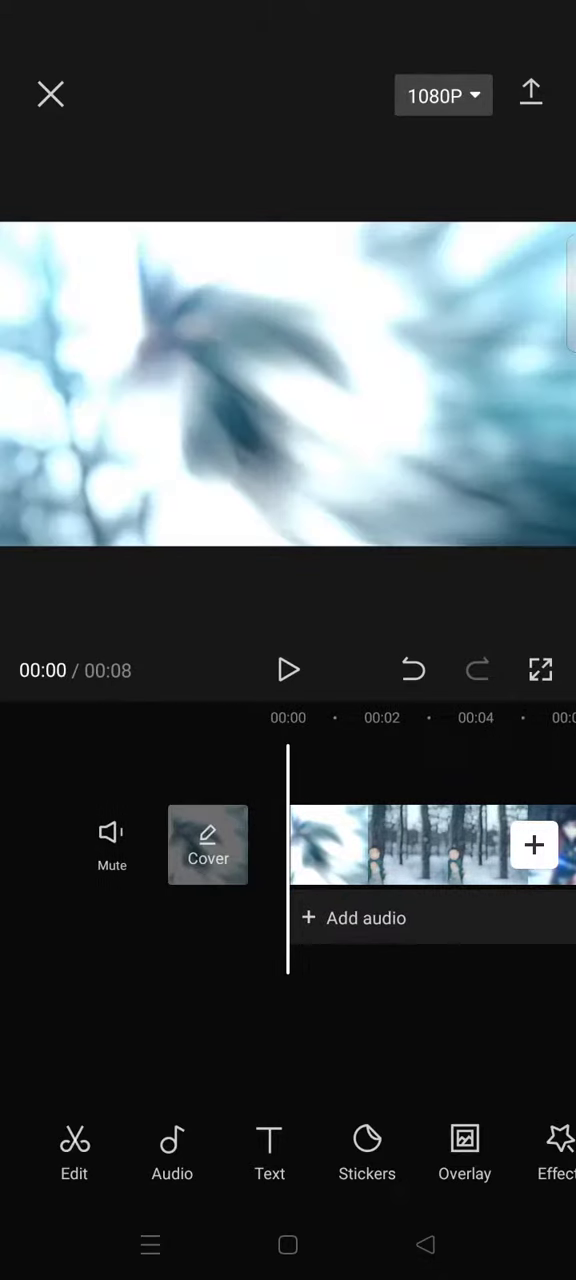
Step: Bring up the color Adjust tools for the 8-second anime clip
{"action": "left_click", "coordinate": [74, 1150]}
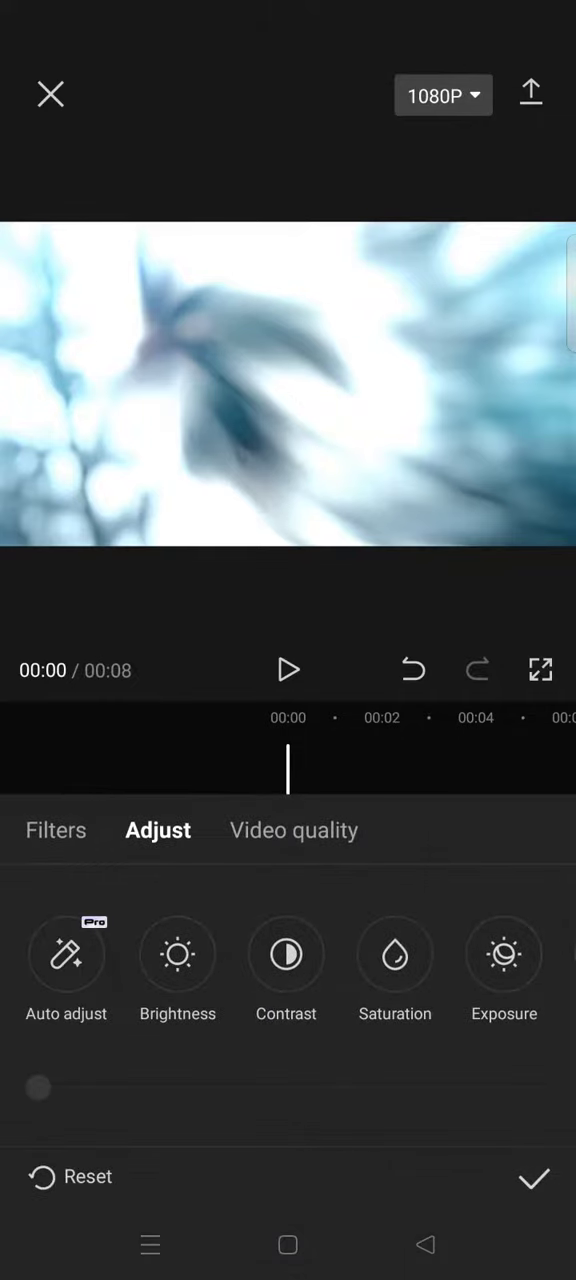
Step: Nudge brightness slightly down and raise the contrast a little
{"action": "left_click", "coordinate": [176, 954]}
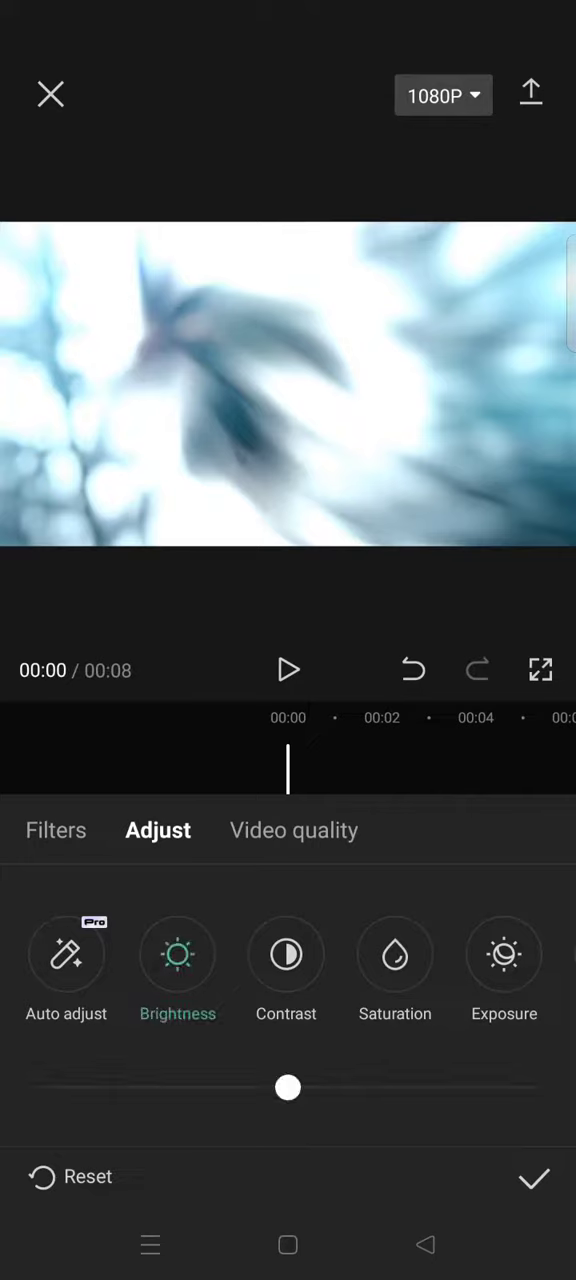
{"action": "left_click_drag", "start_coordinate": [288, 1088], "coordinate": [268, 1088]}
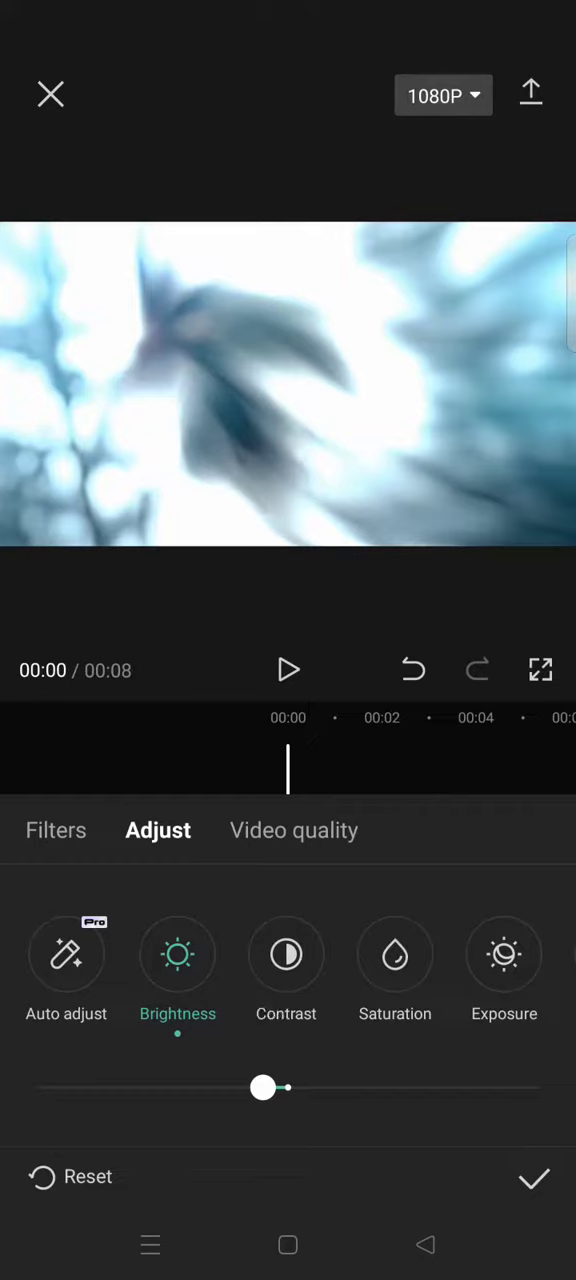
{"action": "left_click", "coordinate": [286, 956]}
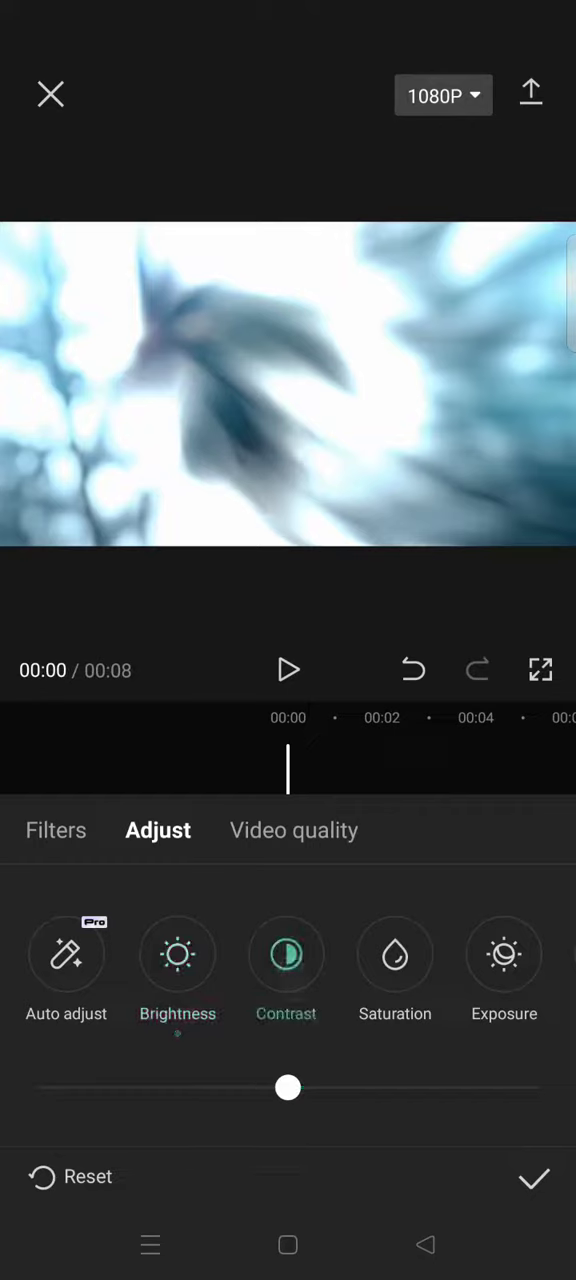
{"action": "left_click_drag", "start_coordinate": [288, 1088], "coordinate": [324, 1088]}
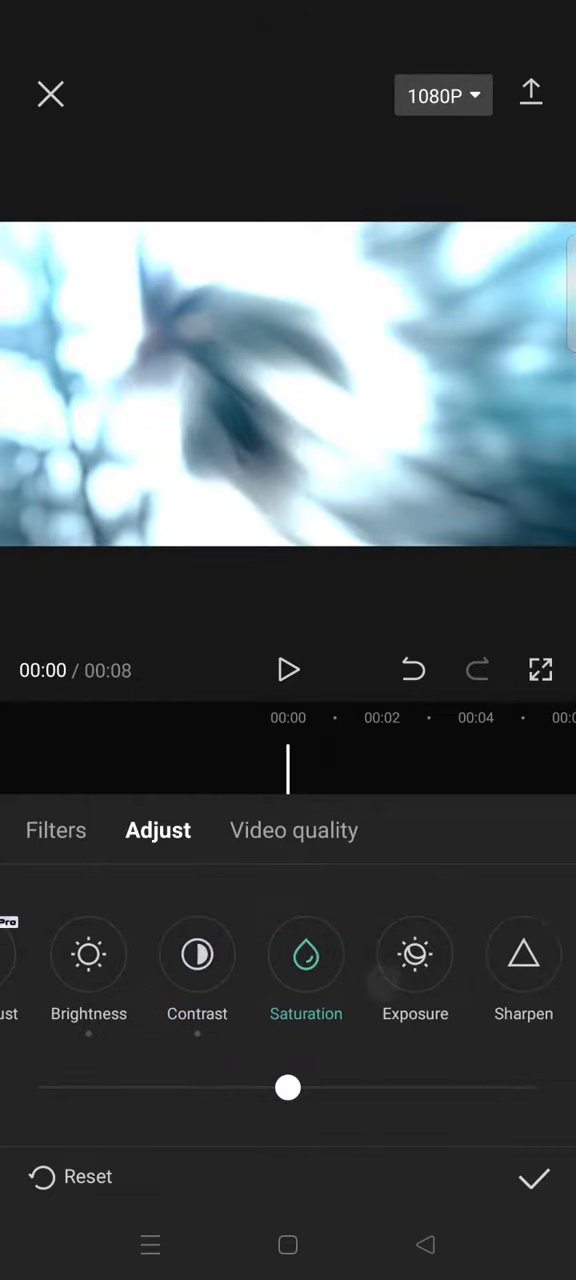
Step: Raise saturation to 34 and nudge the exposure slightly
{"action": "left_click_drag", "start_coordinate": [288, 1088], "coordinate": [408, 1088]}
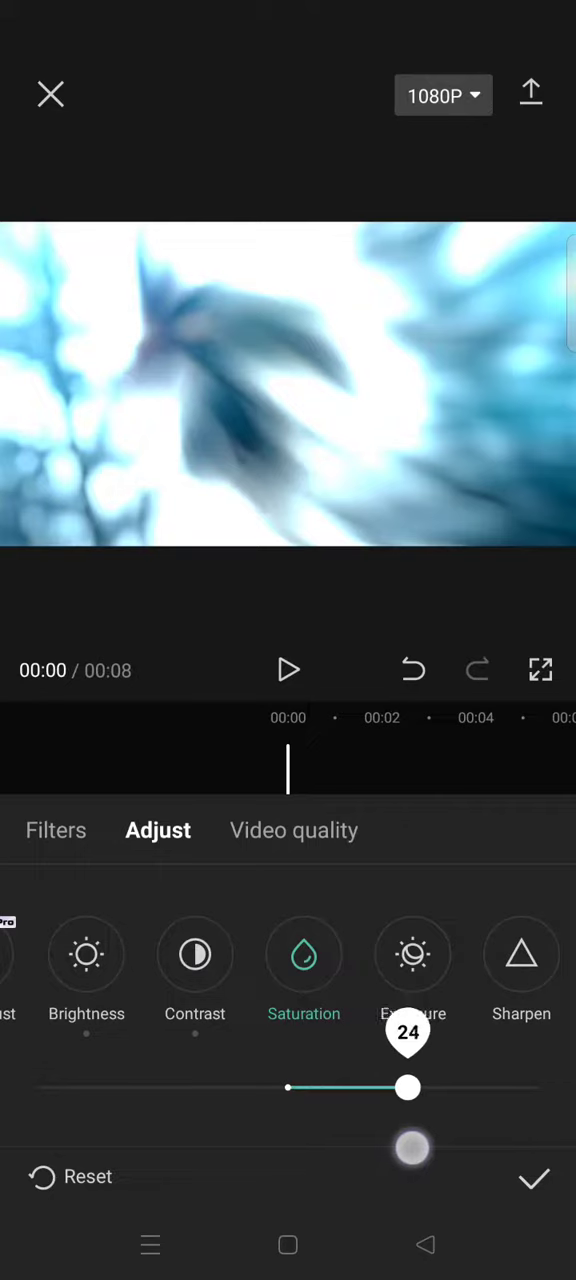
{"action": "left_click_drag", "start_coordinate": [408, 1088], "coordinate": [456, 1088]}
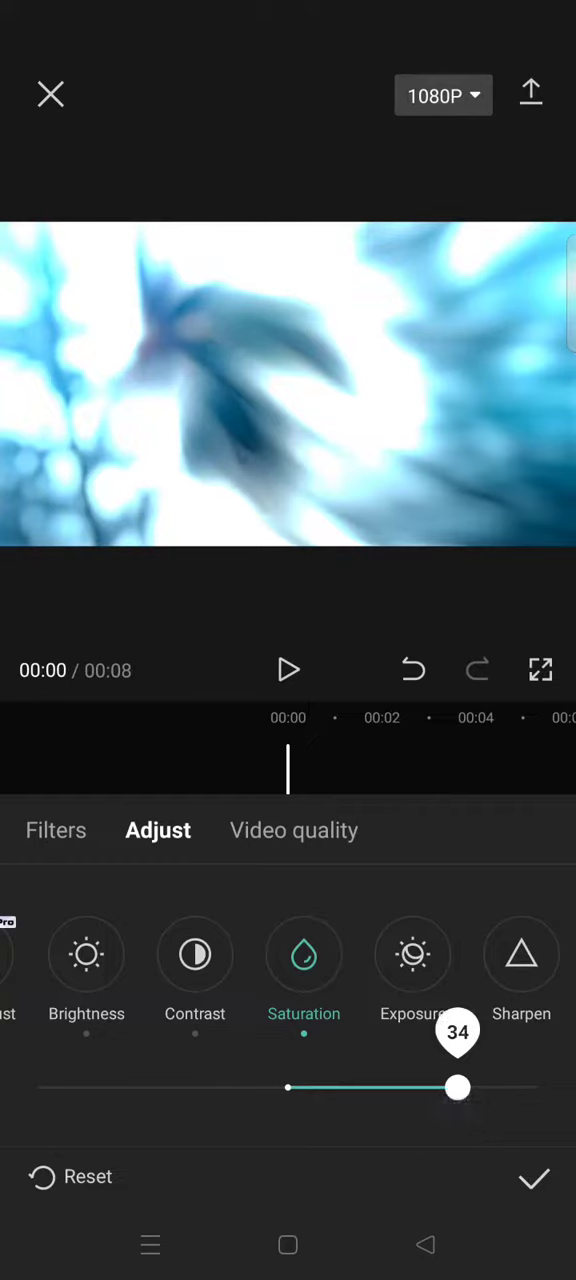
{"action": "left_click_drag", "start_coordinate": [458, 1088], "coordinate": [464, 1088]}
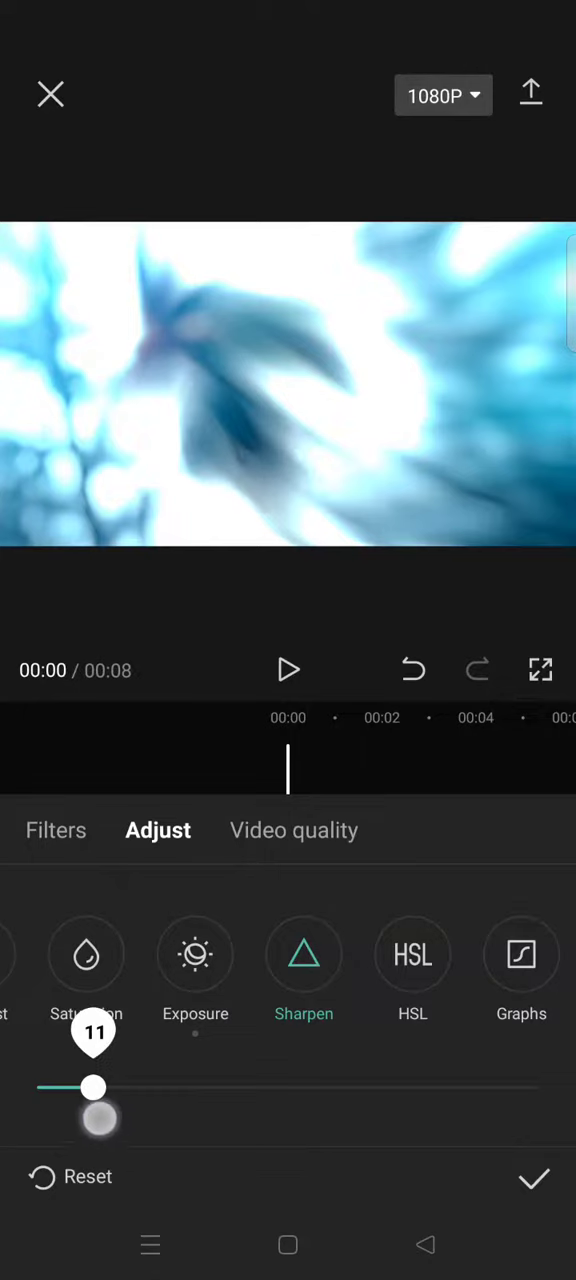
Step: Settle sharpening at 40 after overshooting to 45, and apply the adjustments
{"action": "left_click_drag", "start_coordinate": [92, 1088], "coordinate": [262, 1088]}
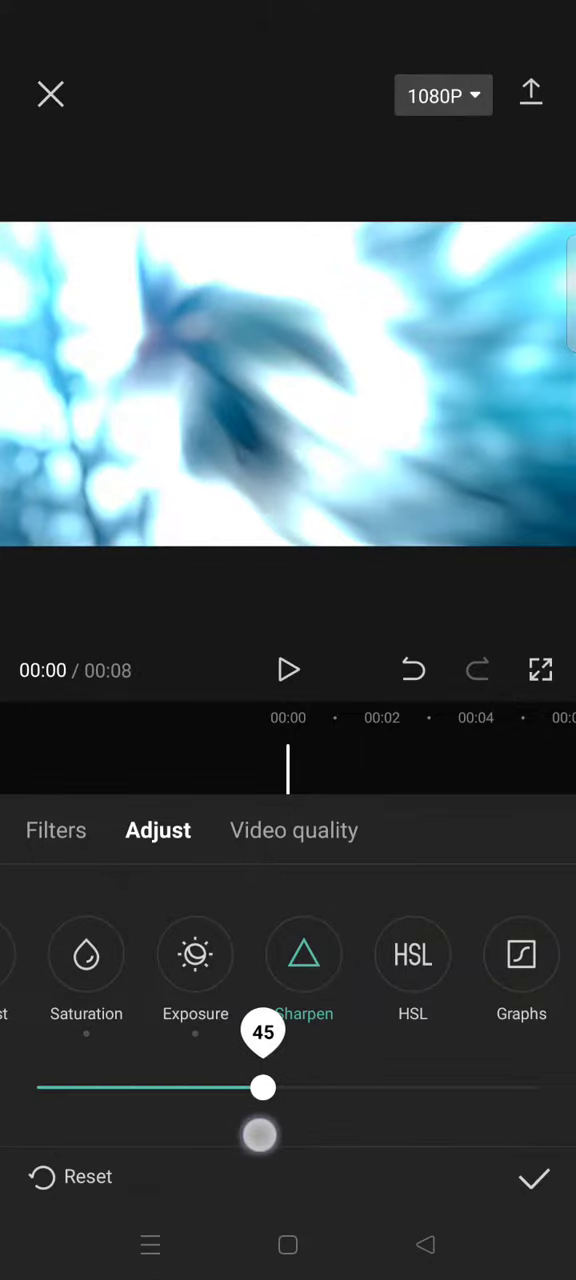
{"action": "left_click_drag", "start_coordinate": [264, 1088], "coordinate": [238, 1088]}
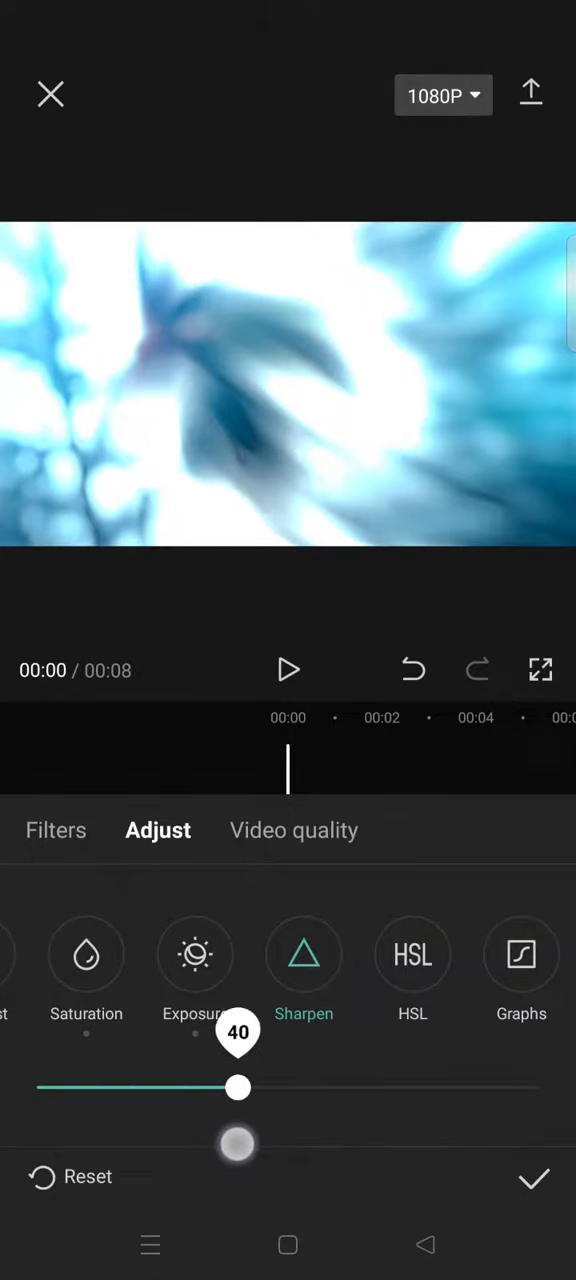
{"action": "left_click", "coordinate": [534, 1178]}
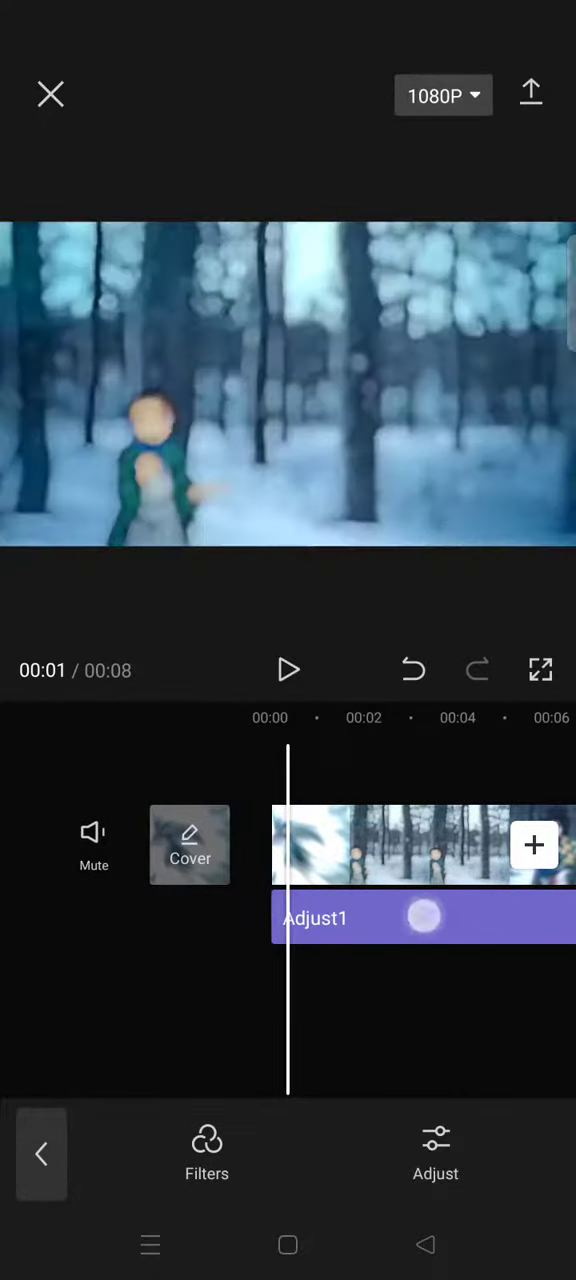
Step: Select the Adjust1 layer on the timeline to reveal its editing options
{"action": "left_click", "coordinate": [420, 918]}
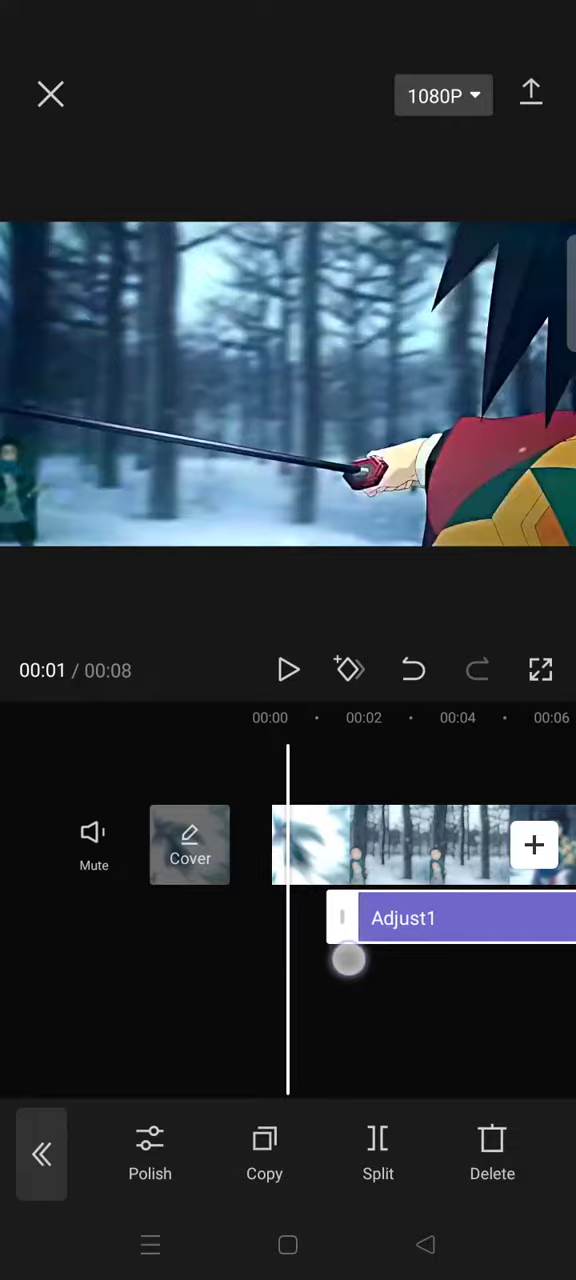